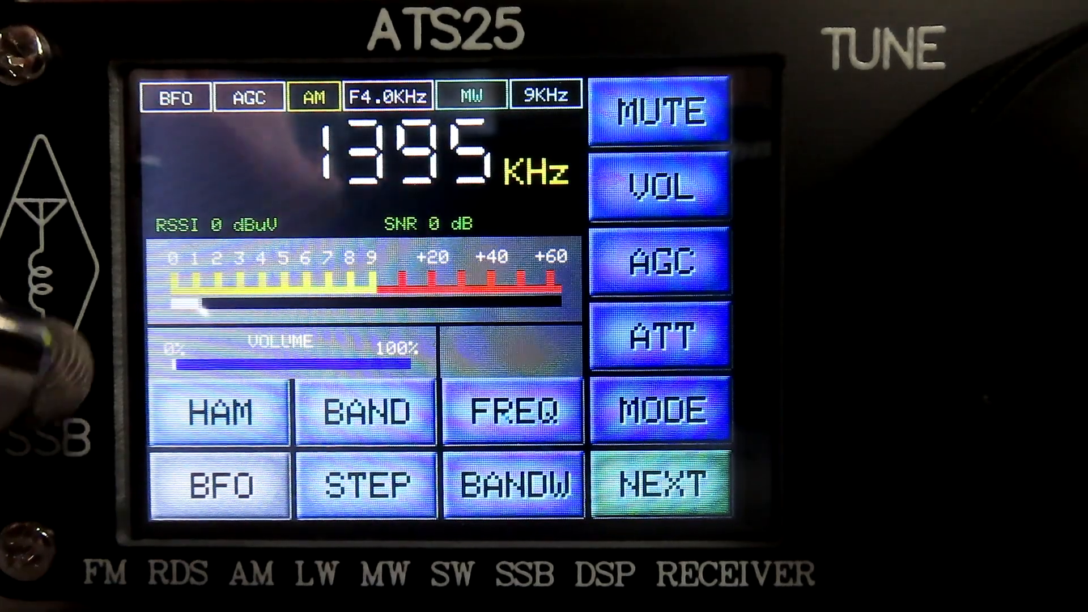
# Bring up the Ham Radio Band screen listing amateur bands from 630M to 10M.
pyautogui.click(222, 407)
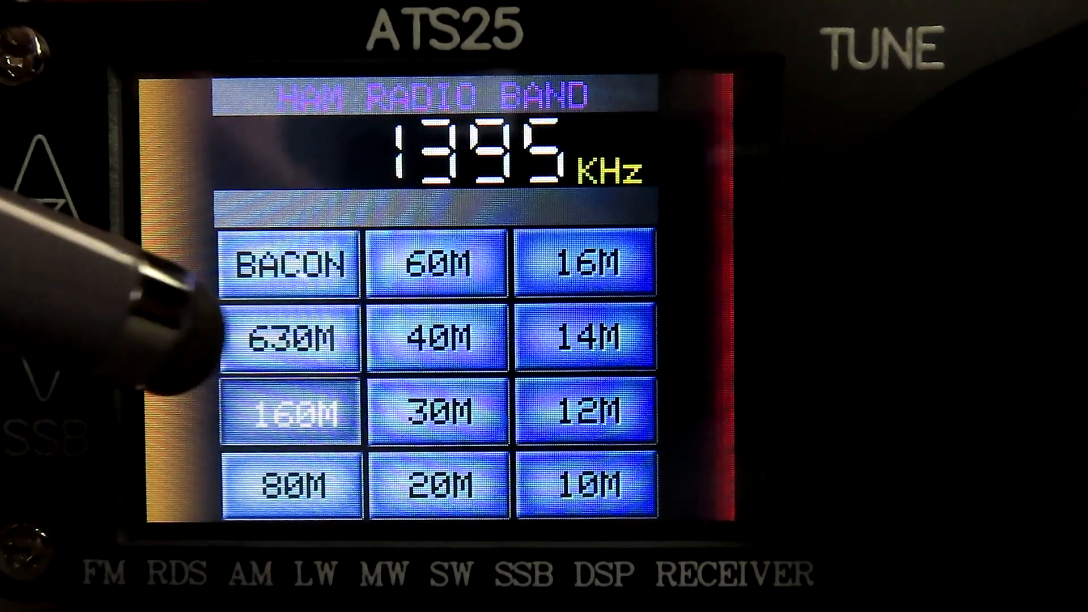
# Select the 160M band, ending tuned to 9.513 MHz in the 31M band, AM mode.
pyautogui.click(290, 411)
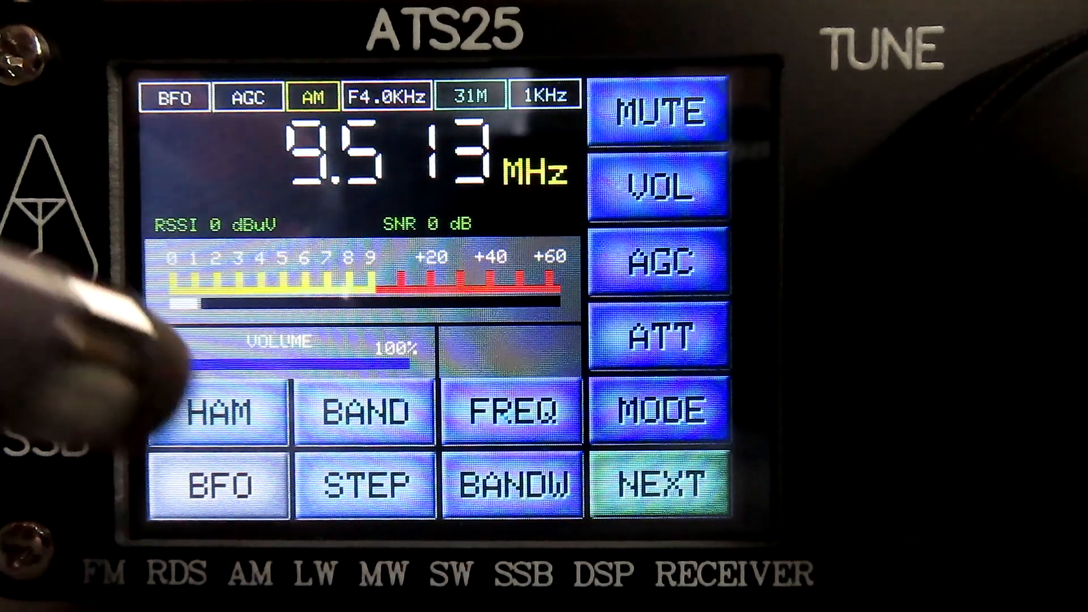
# From the Ham Radio Band screen, select 80M to land on 3630.00 kHz in LSB.
pyautogui.click(366, 482)
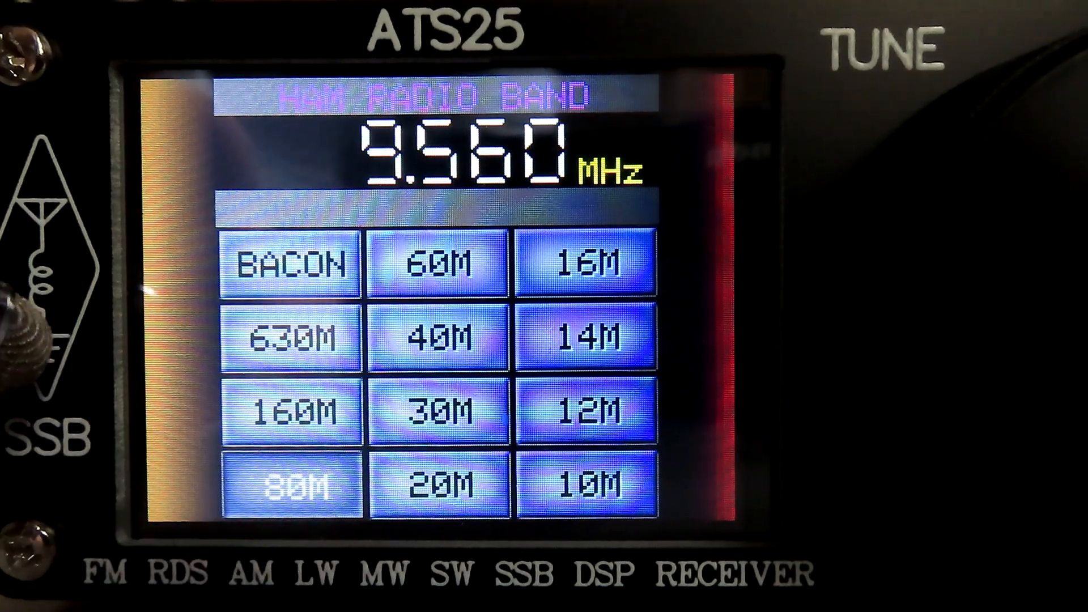
pyautogui.click(293, 483)
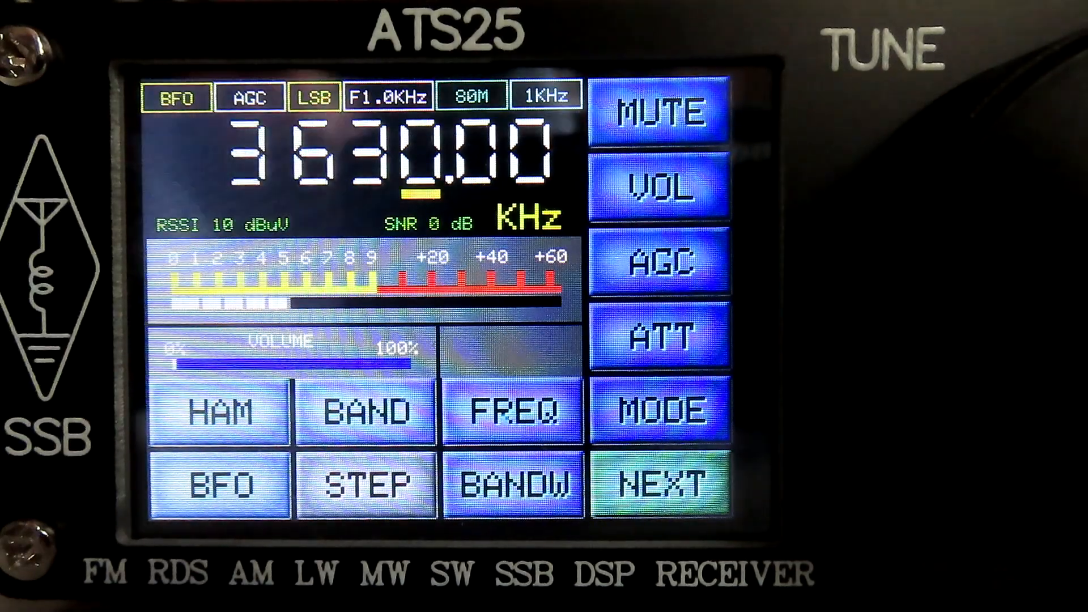